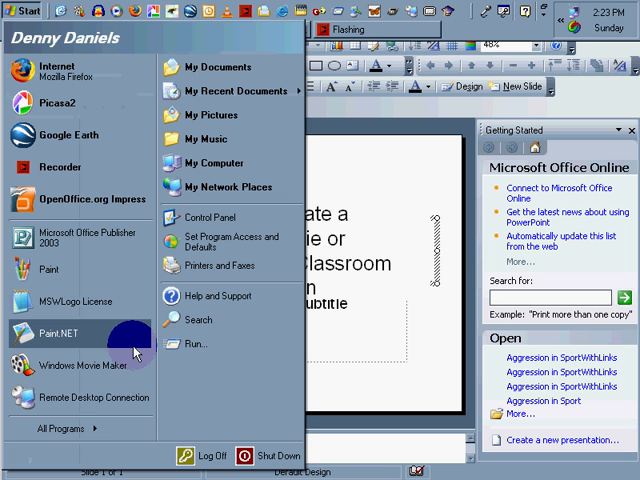
pyautogui.moveTo(78, 428)
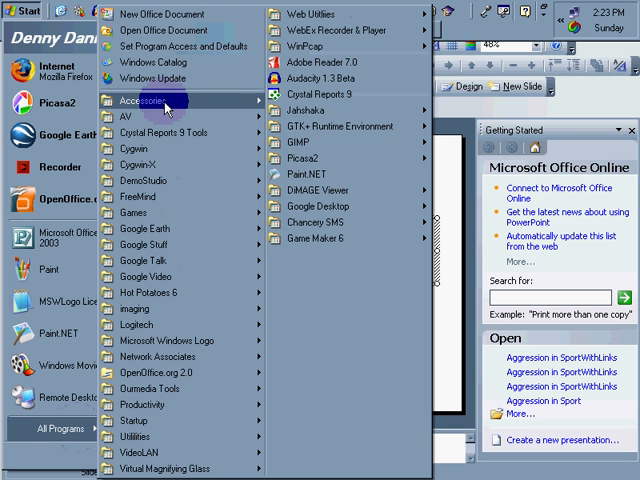
# Launch Sound Recorder from Accessories > Entertainment.
pyautogui.click(143, 100)
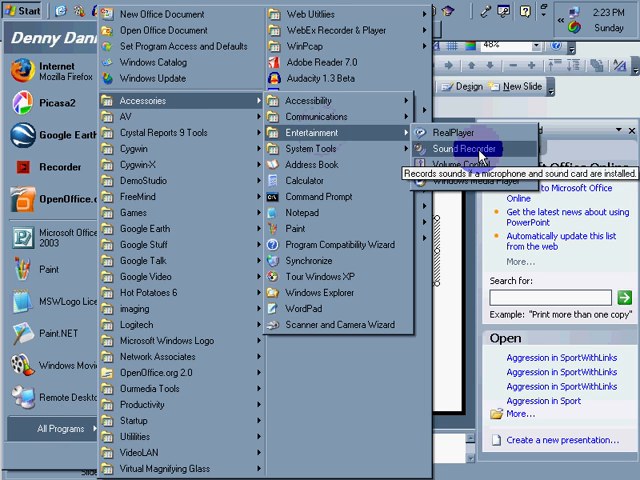
pyautogui.click(453, 147)
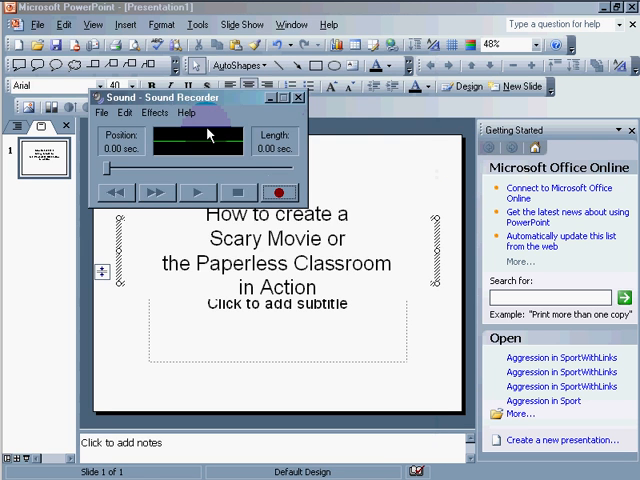
# Move the Sound Recorder window over the slide and record over 23 seconds of narration.
pyautogui.moveTo(200, 97); pyautogui.dragTo(280, 166)
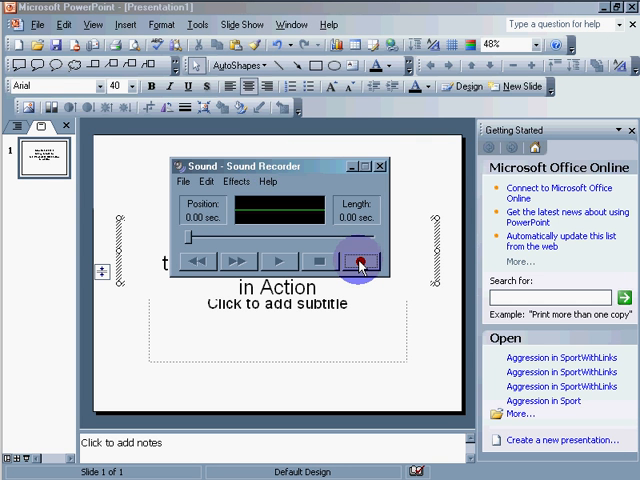
pyautogui.click(359, 261)
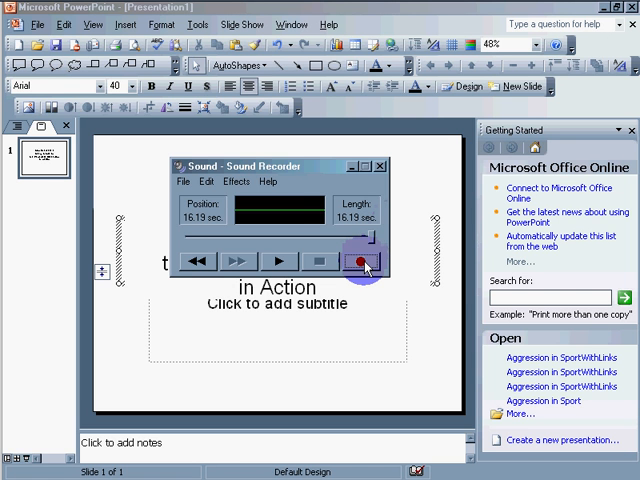
pyautogui.click(357, 261)
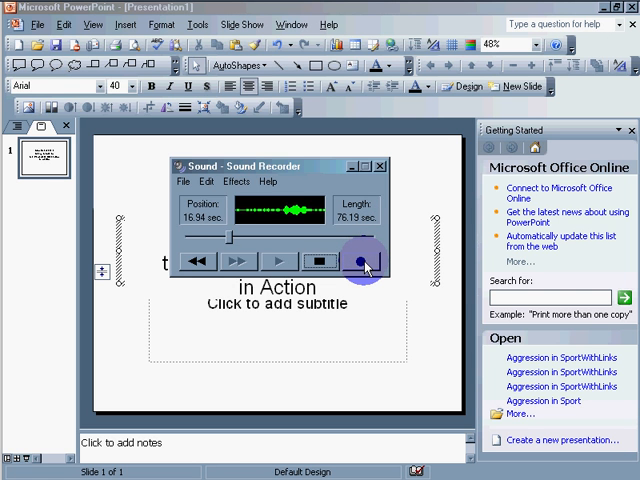
pyautogui.click(359, 261)
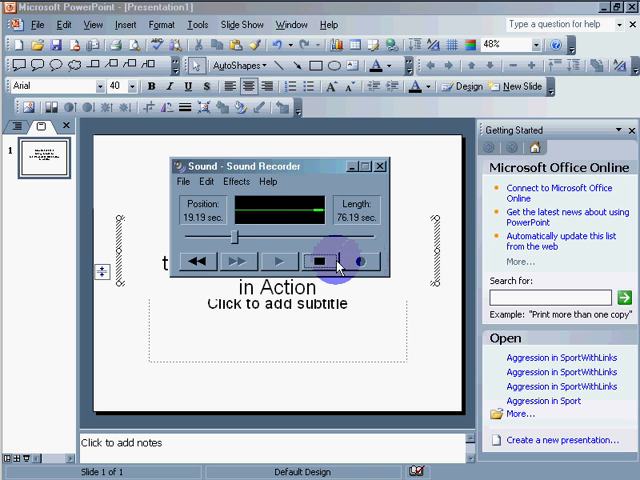
pyautogui.click(319, 261)
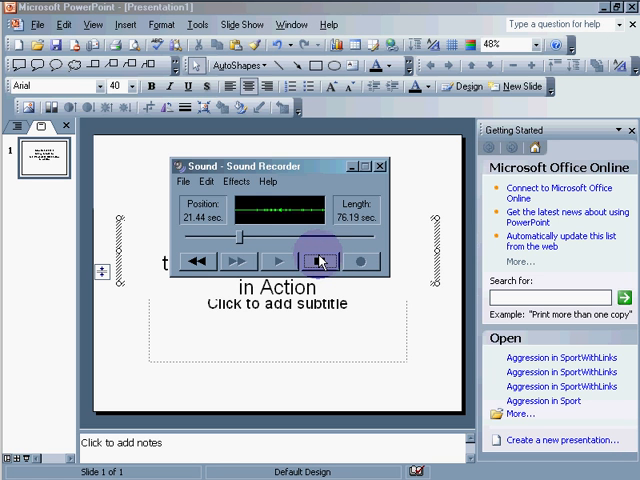
pyautogui.click(320, 261)
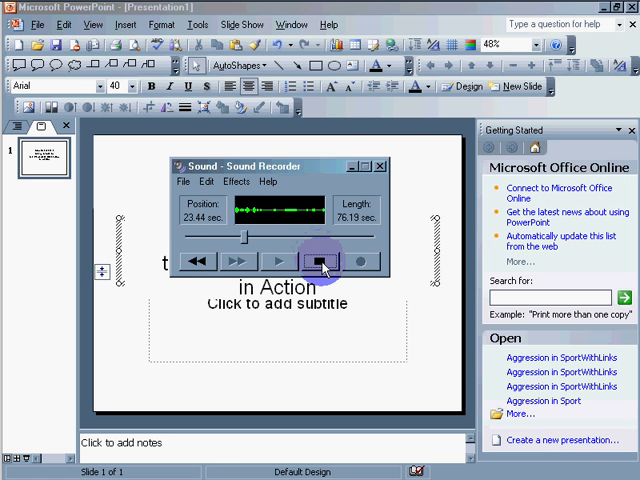
# Record a second stretch to reach about 35.85 seconds, then play the clip back.
pyautogui.click(320, 261)
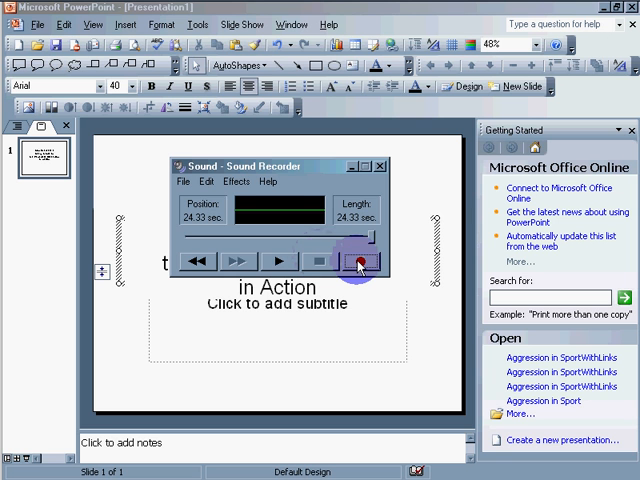
pyautogui.click(359, 261)
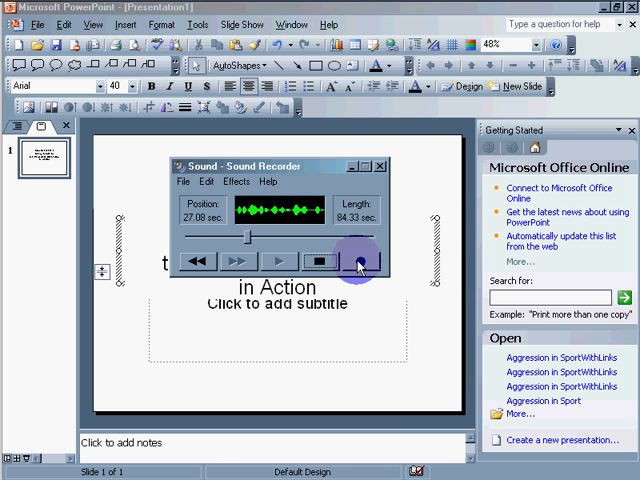
pyautogui.click(237, 260)
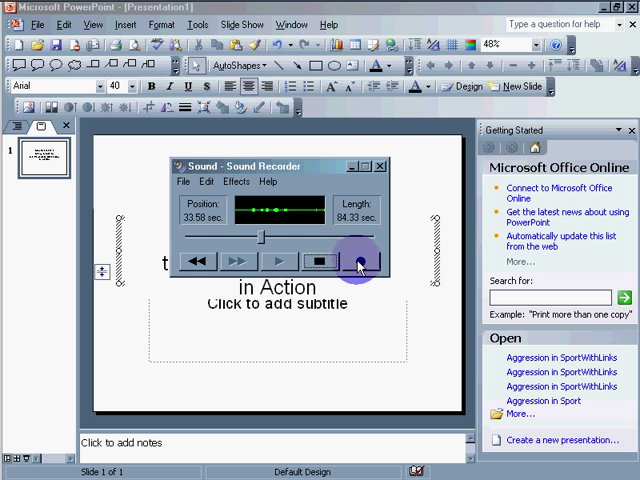
pyautogui.click(320, 261)
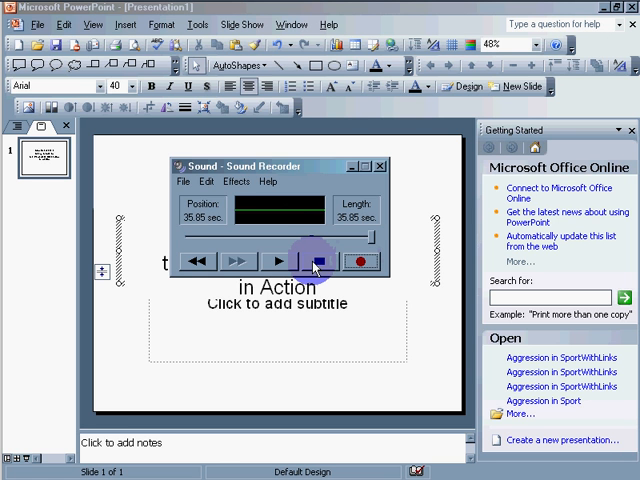
pyautogui.click(280, 261)
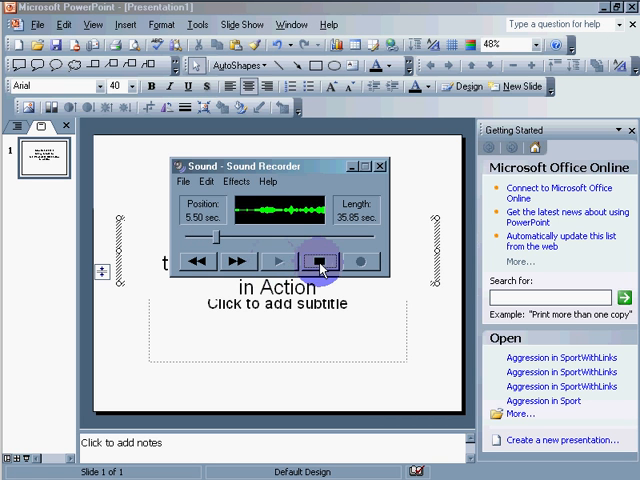
pyautogui.click(183, 181)
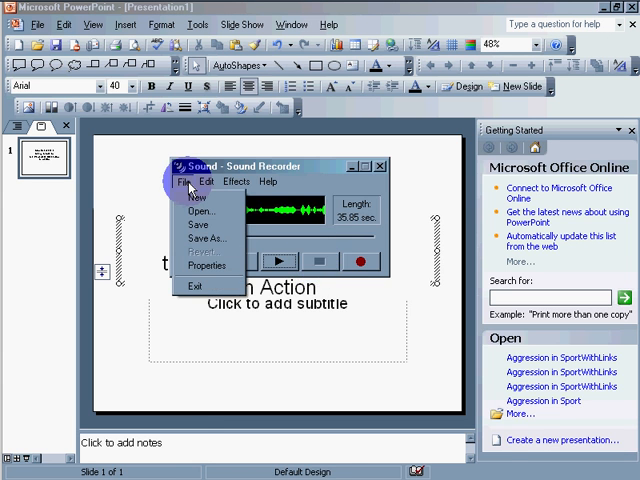
# Save the narration to the Desktop as part1scarystory.wav.
pyautogui.click(205, 238)
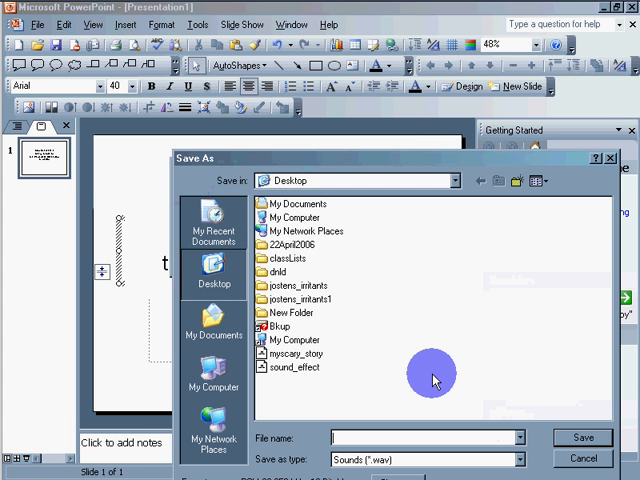
pyautogui.moveTo(212, 283)
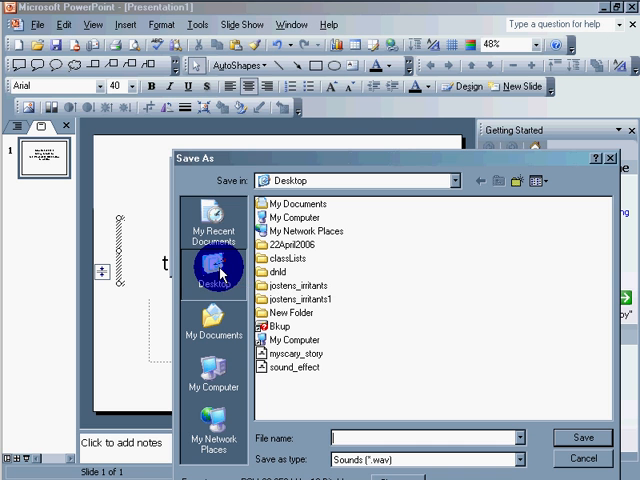
pyautogui.write('parl')
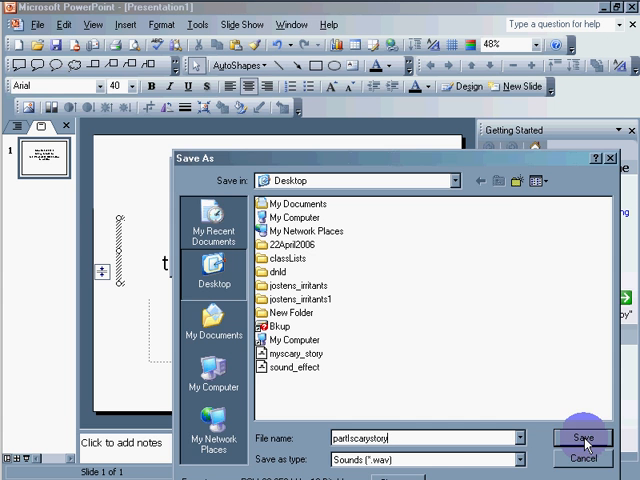
pyautogui.click(585, 438)
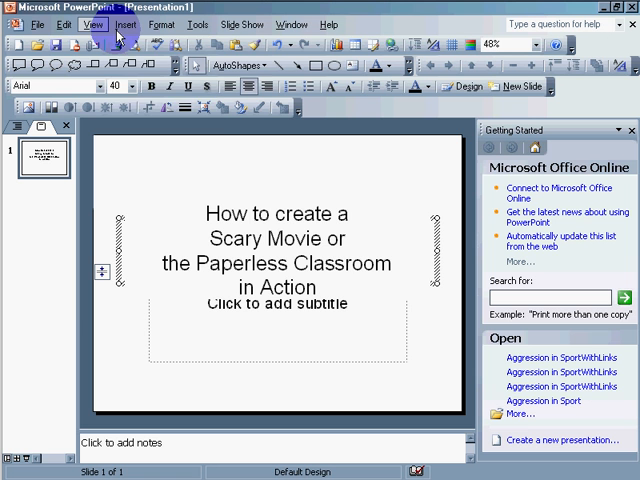
# Insert the part1scarystory sound file onto the title slide.
pyautogui.click(124, 24)
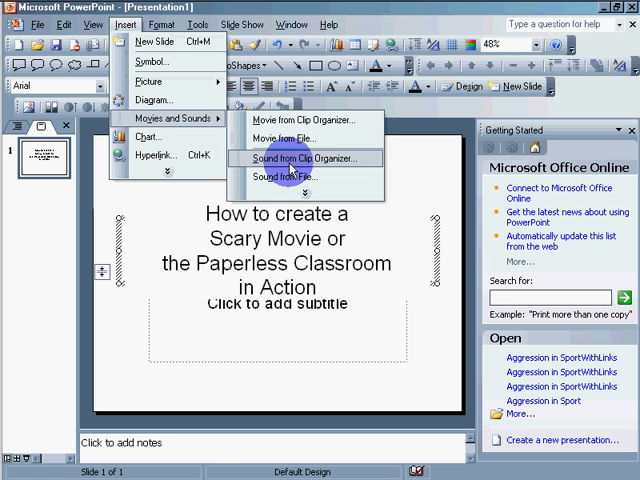
pyautogui.moveTo(175, 120)
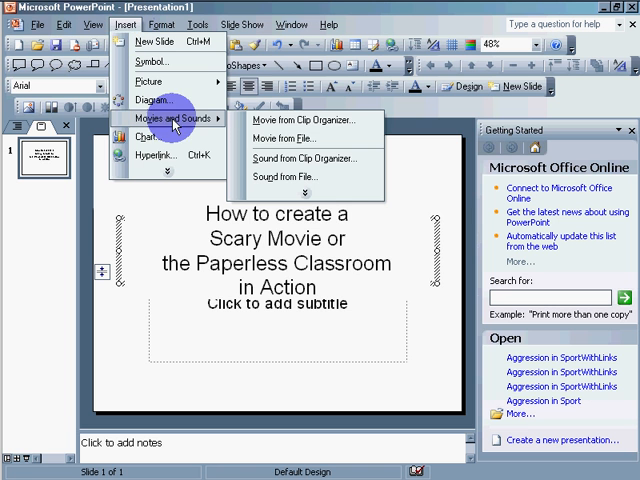
pyautogui.moveTo(285, 177)
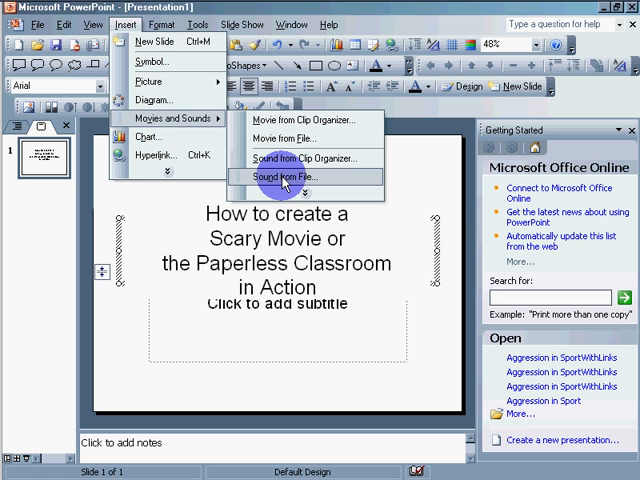
pyautogui.click(283, 176)
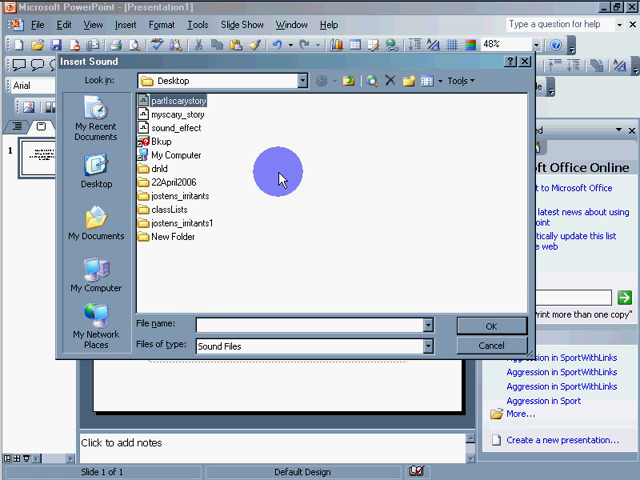
pyautogui.click(491, 345)
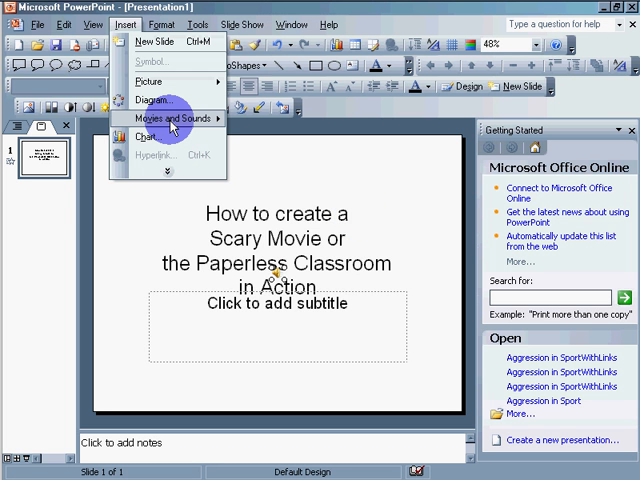
pyautogui.click(155, 41)
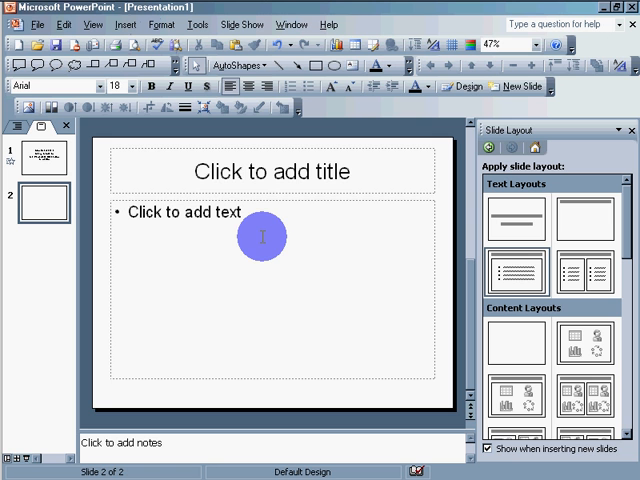
# Title slide 2 'Part II' and record its narration, extending the clip to 66 seconds.
pyautogui.click(268, 171)
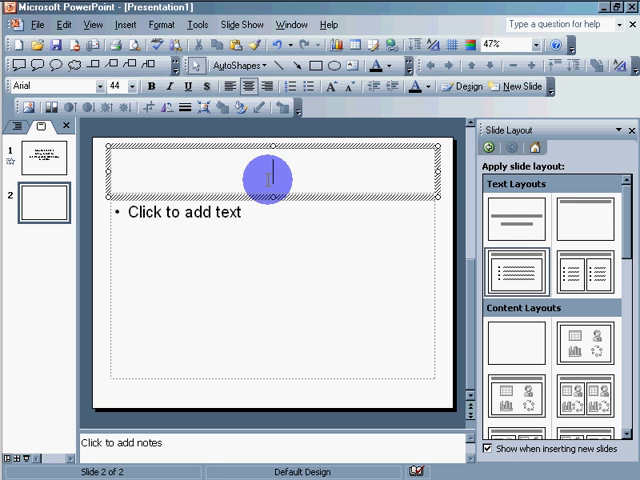
pyautogui.write('Part II')
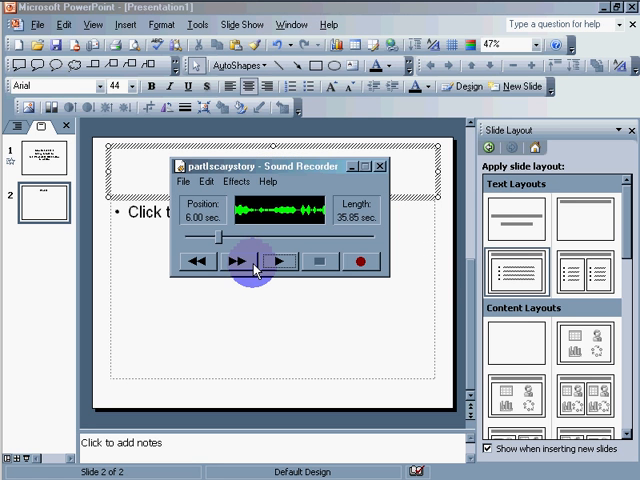
pyautogui.moveTo(363, 261)
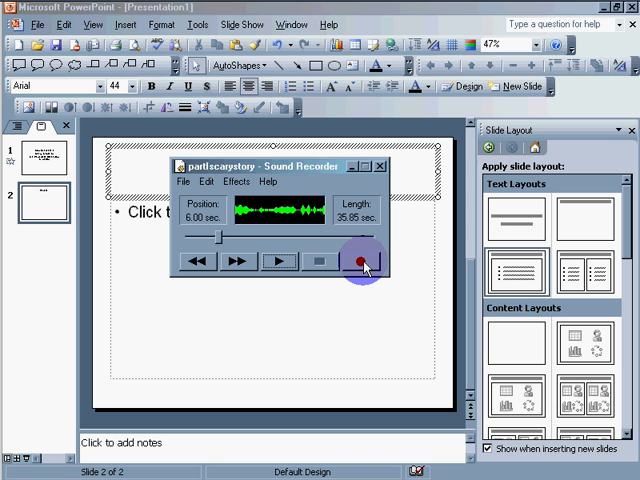
pyautogui.click(360, 261)
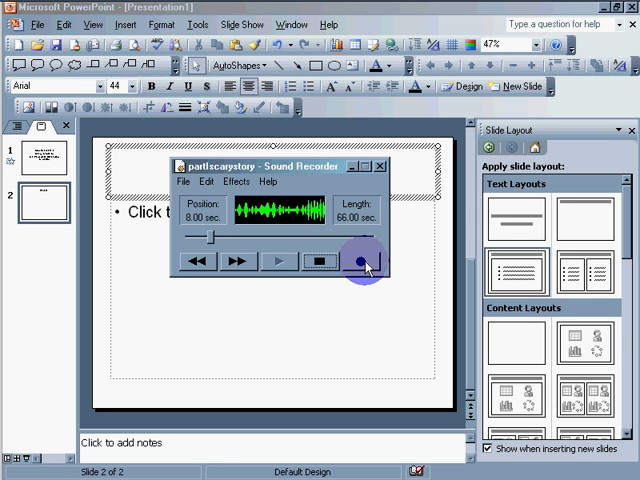
pyautogui.click(360, 260)
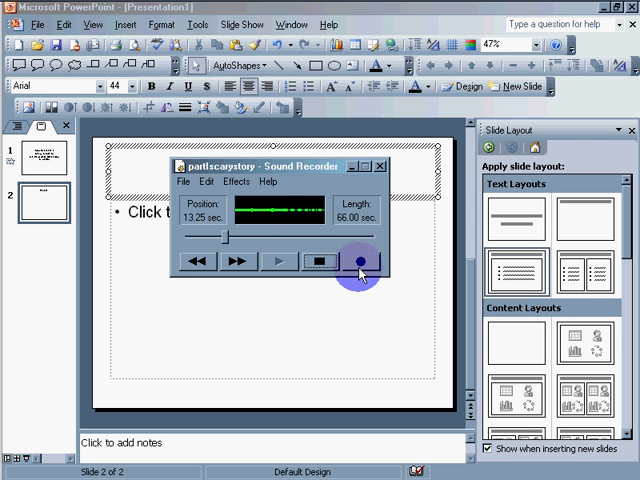
pyautogui.click(320, 260)
pyautogui.write('partII')
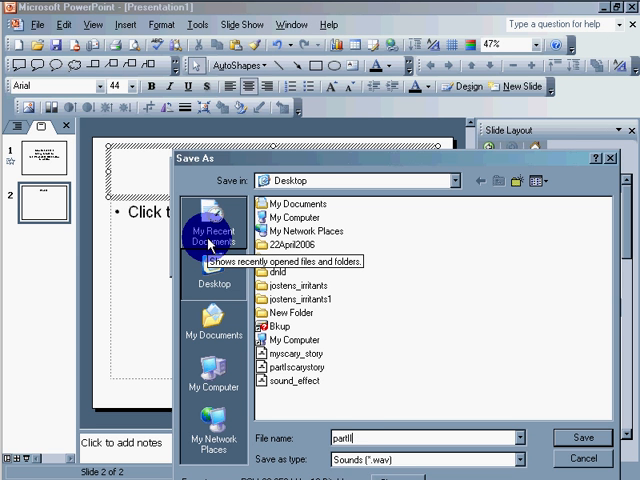
# Save the Part II narration as partIIScaaryStory and close Sound Recorder.
pyautogui.write('Scaay')
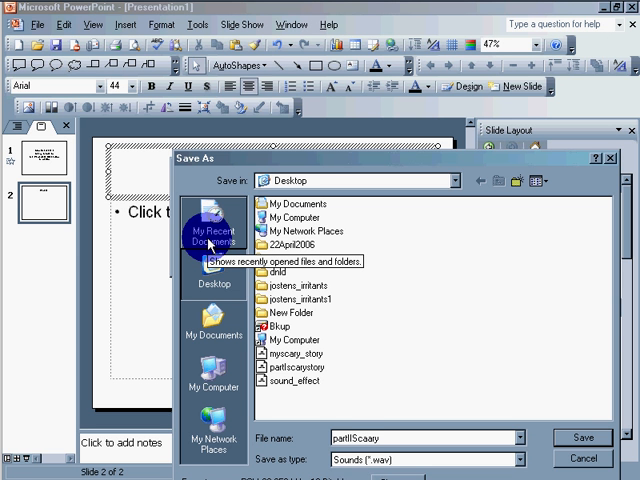
pyautogui.write('Stor')
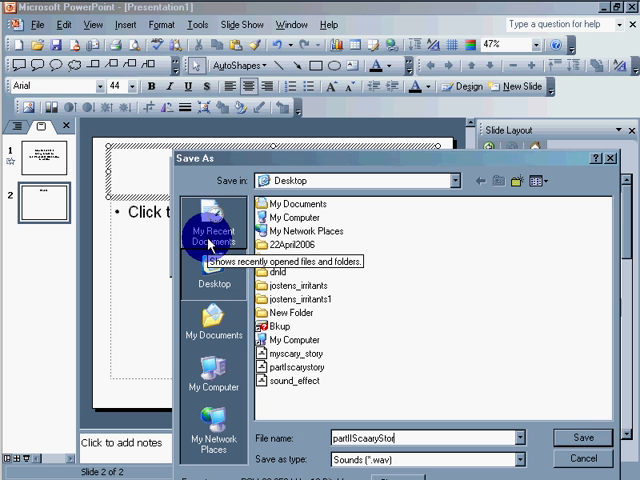
pyautogui.click(583, 437)
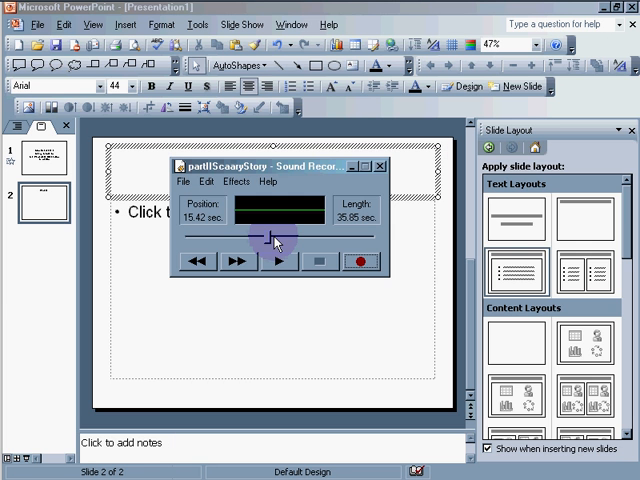
pyautogui.click(382, 165)
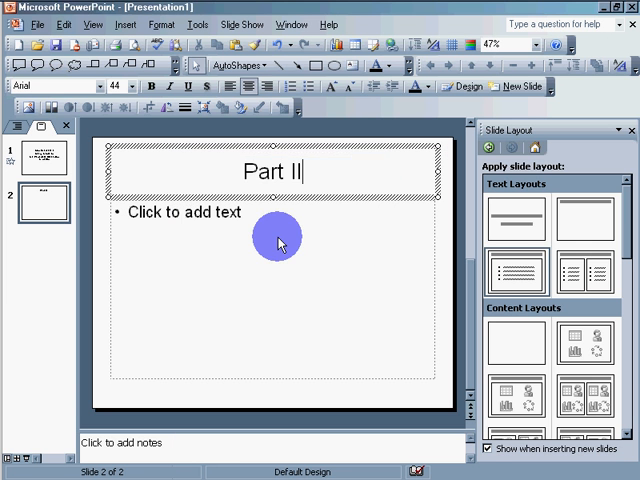
# Insert the partIIScaaryStory sound file onto the Part II slide.
pyautogui.click(124, 24)
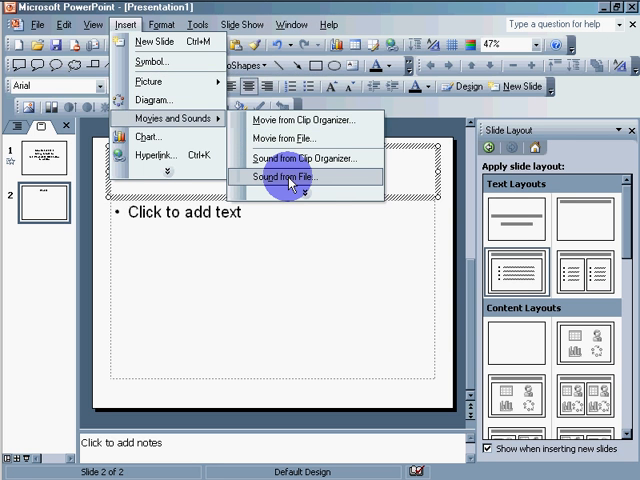
pyautogui.click(291, 176)
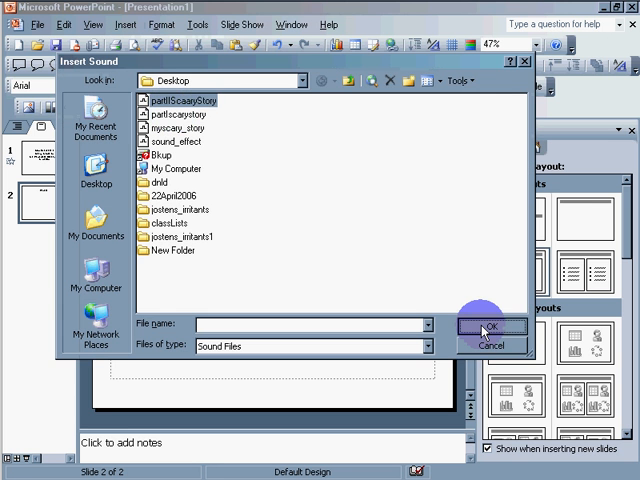
pyautogui.click(494, 345)
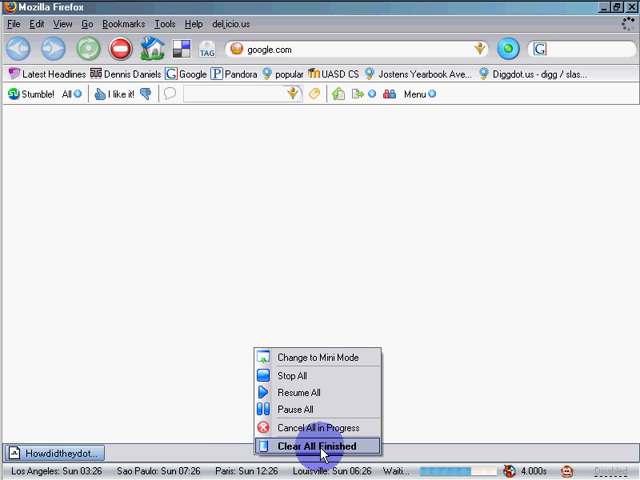
# Clear finished downloads and search Google Images for 'scary man with beard'.
pyautogui.click(312, 446)
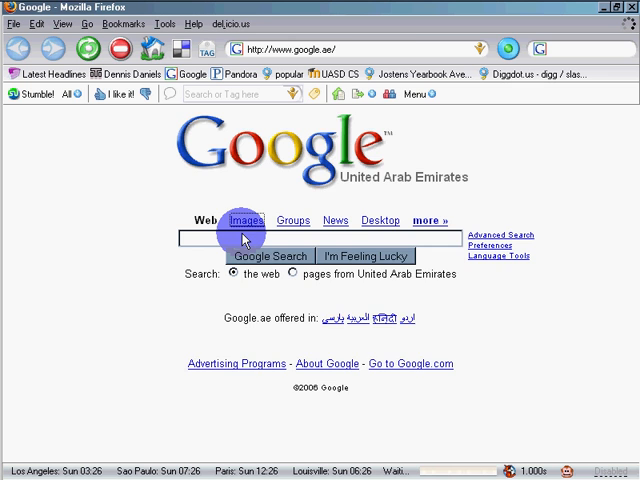
pyautogui.click(245, 220)
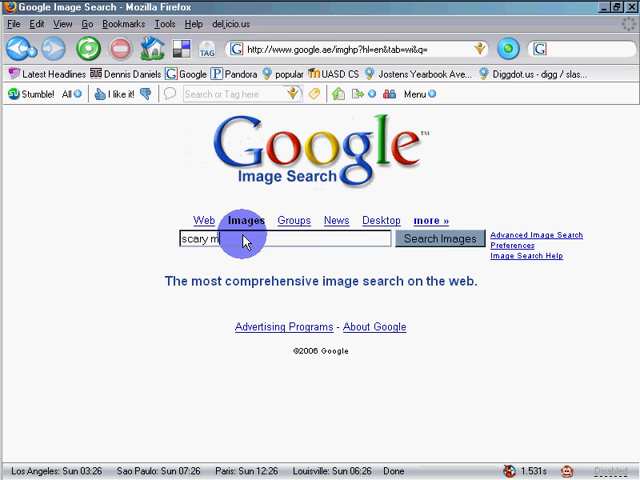
pyautogui.write('an wi')
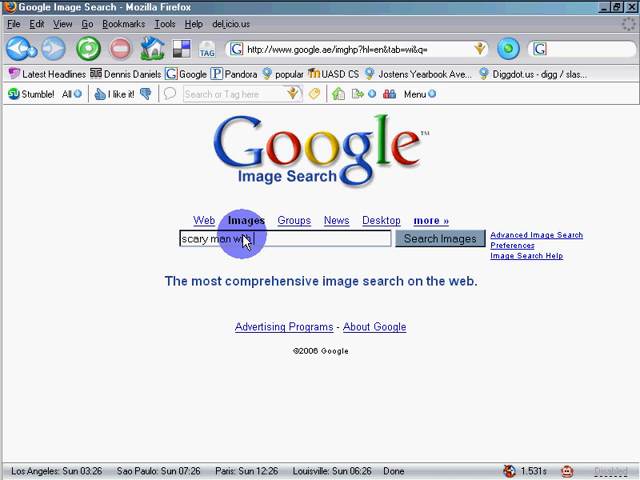
pyautogui.write('beard')
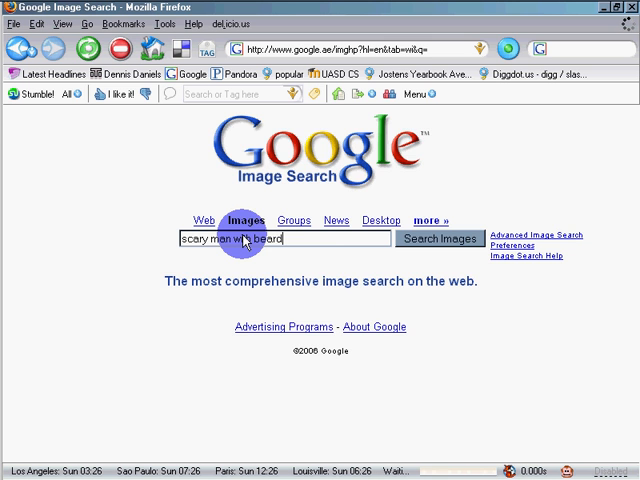
pyautogui.click(440, 239)
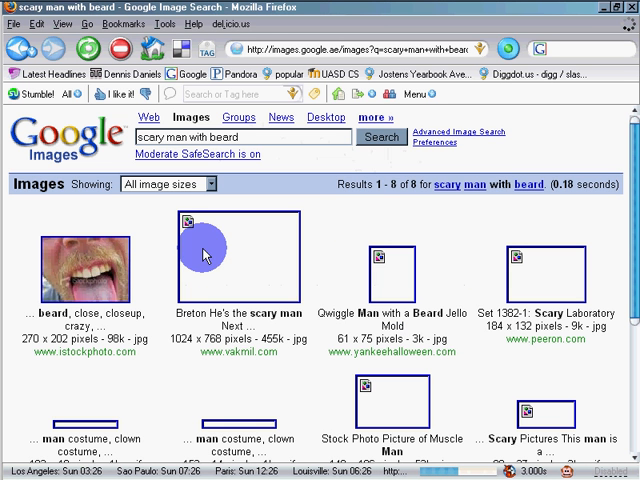
pyautogui.moveTo(336, 234)
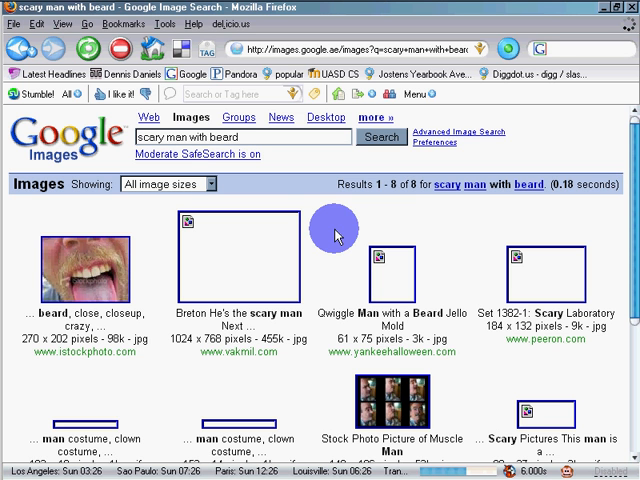
pyautogui.moveTo(398, 218)
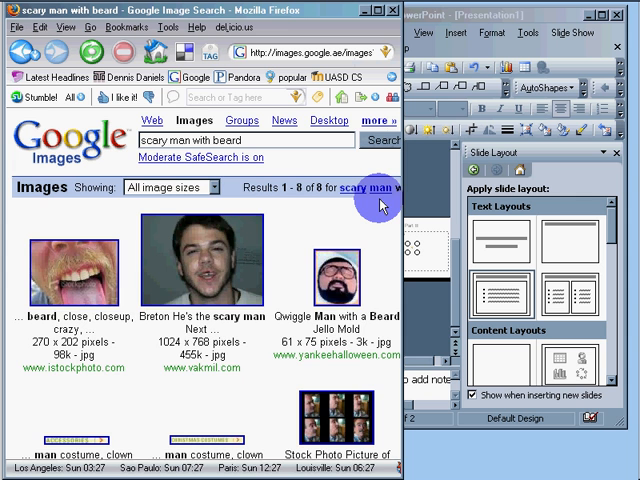
# Open the bearded man with glasses result as a full-size image.
pyautogui.scroll(-3)
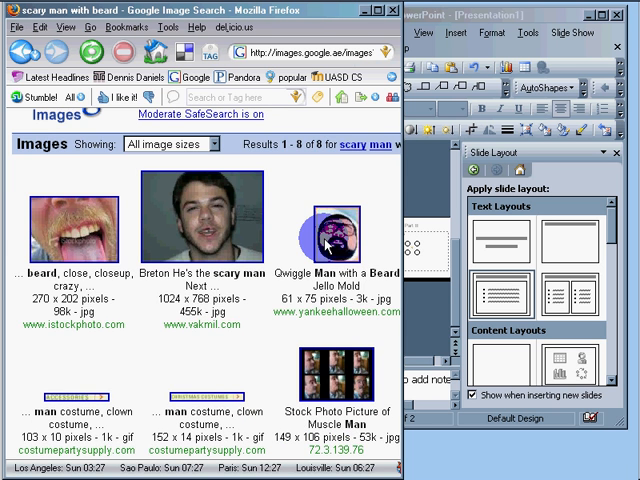
pyautogui.click(328, 233)
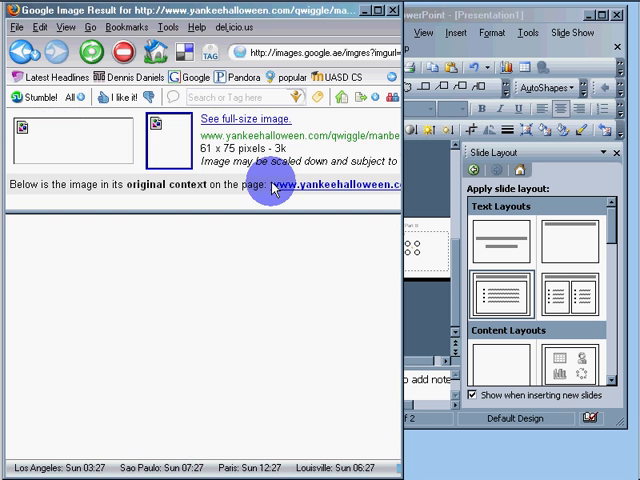
pyautogui.click(249, 118)
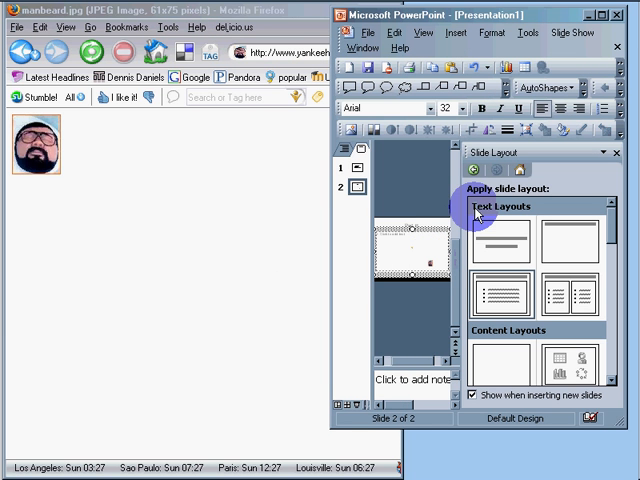
pyautogui.moveTo(312, 198)
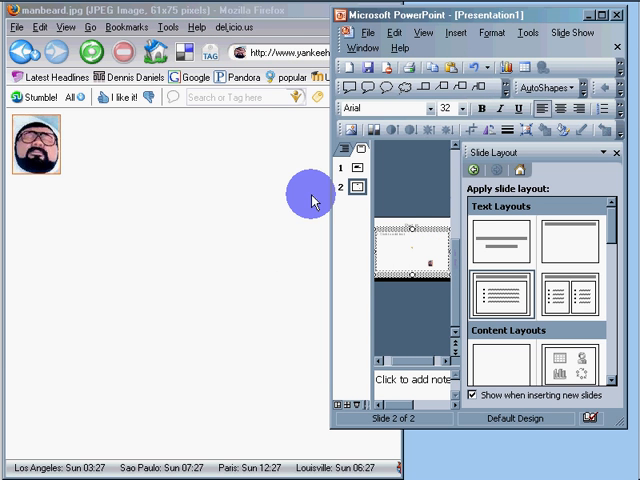